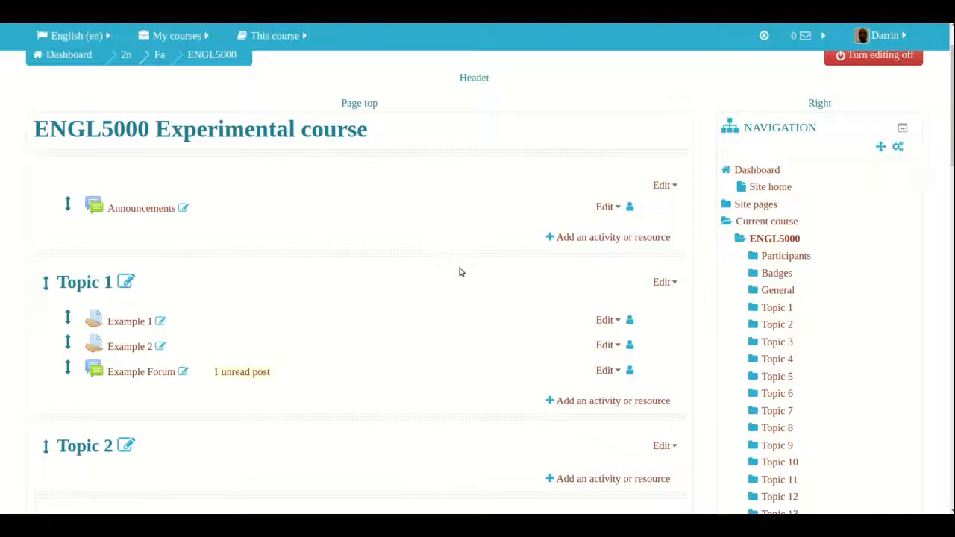
{"action": "mouse_move", "coordinate": [418, 321]}
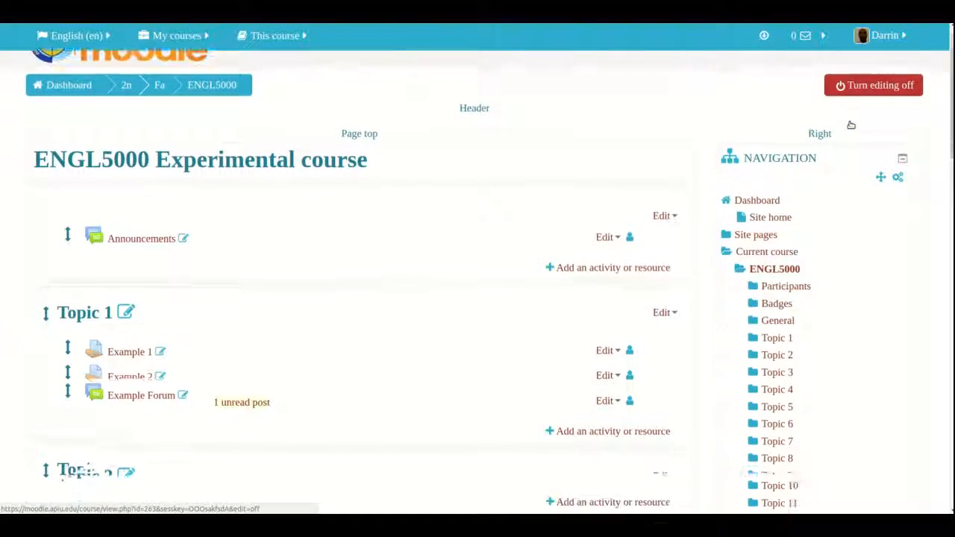
Start a new Forum activity in Topic 2 from the activity chooser
{"action": "scroll", "scroll_direction": "down", "scroll_amount": 3}
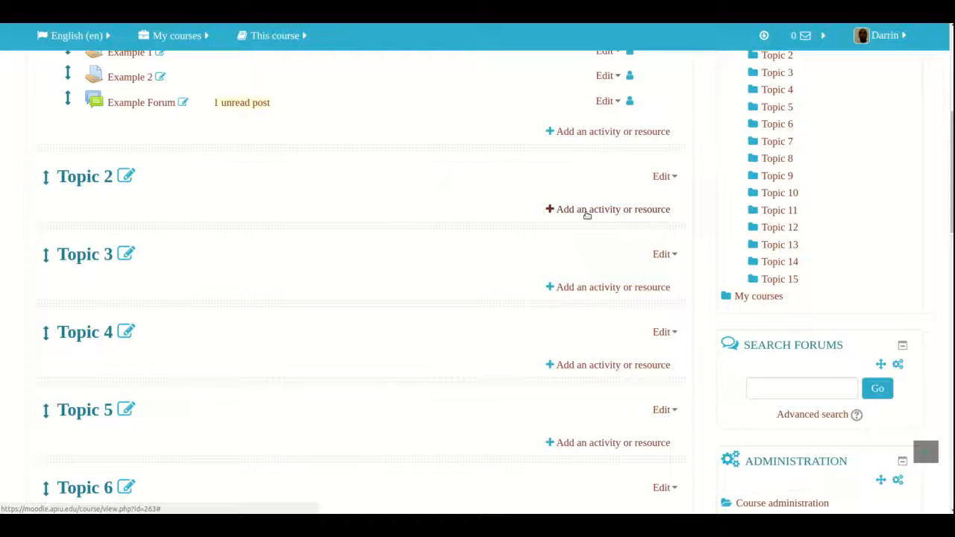
{"action": "left_click", "coordinate": [607, 209]}
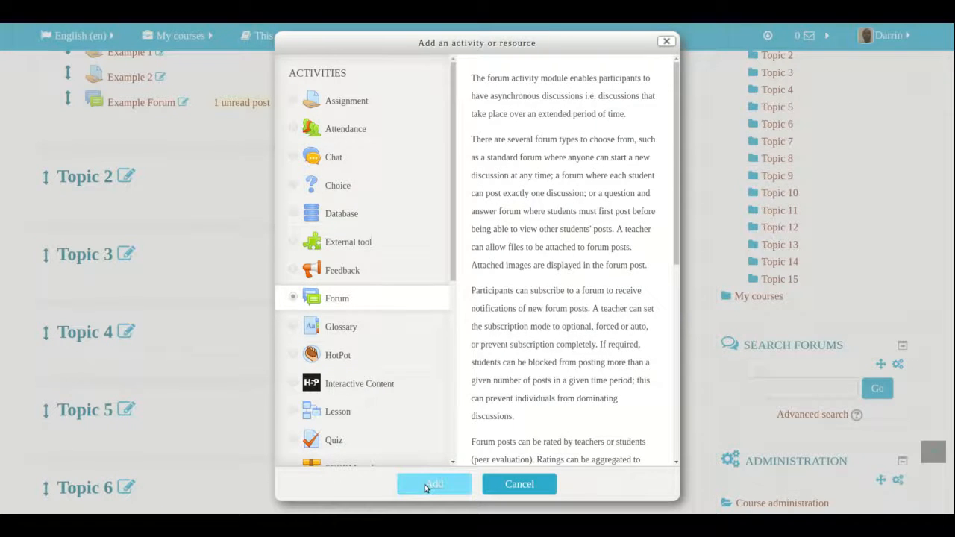
{"action": "left_click", "coordinate": [433, 484]}
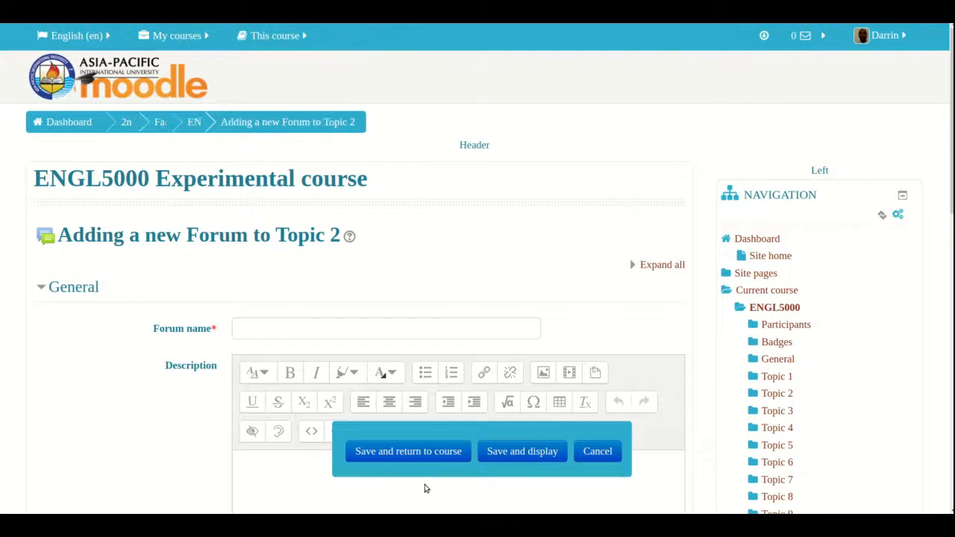
Name the forum 'Example 2' and bring up the forum type choices
{"action": "left_click", "coordinate": [386, 329]}
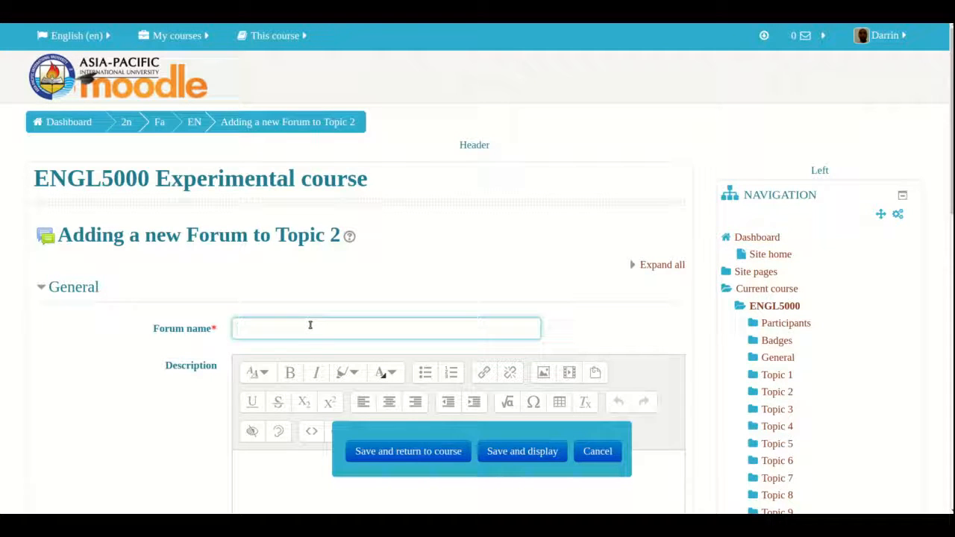
{"action": "type", "text": "Example 2"}
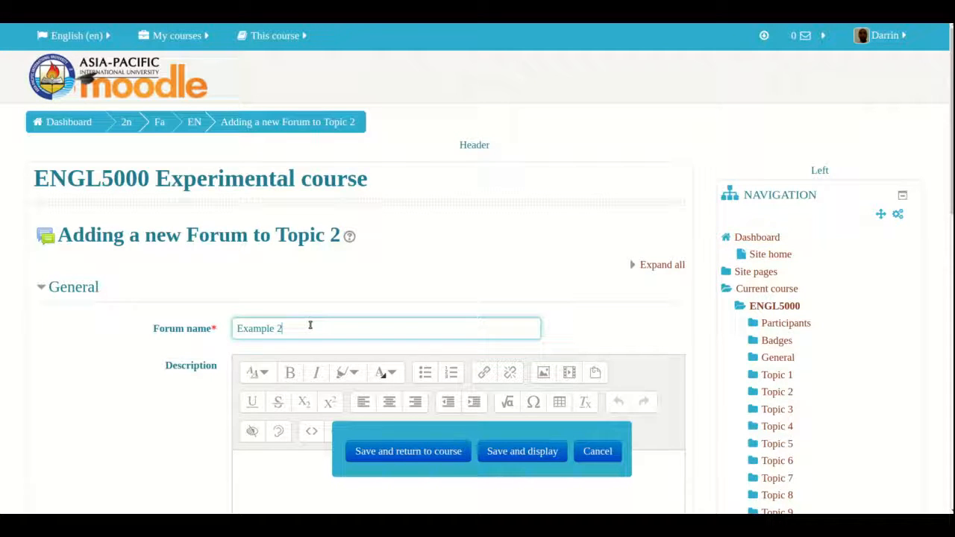
{"action": "scroll", "scroll_direction": "down", "scroll_amount": 3}
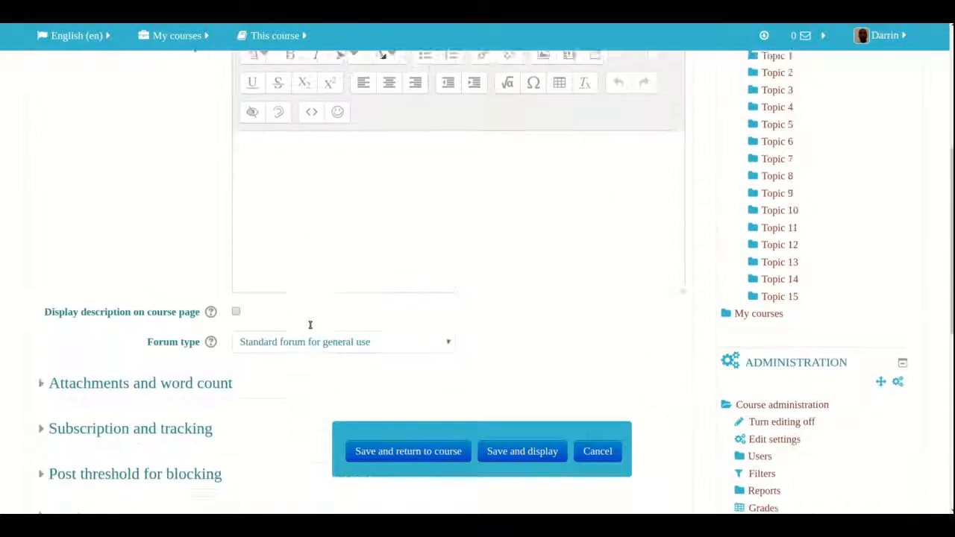
{"action": "scroll", "scroll_direction": "down", "scroll_amount": 3}
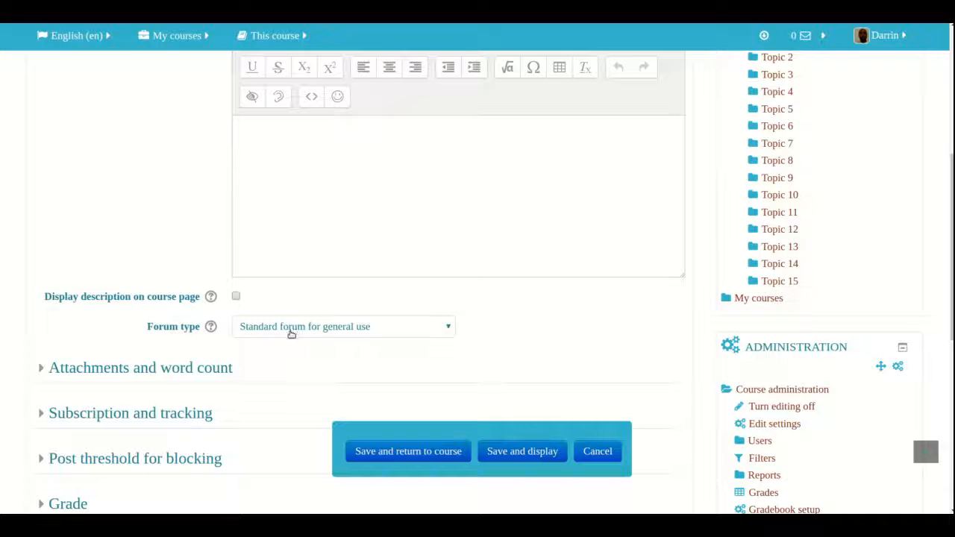
{"action": "left_click", "coordinate": [343, 326]}
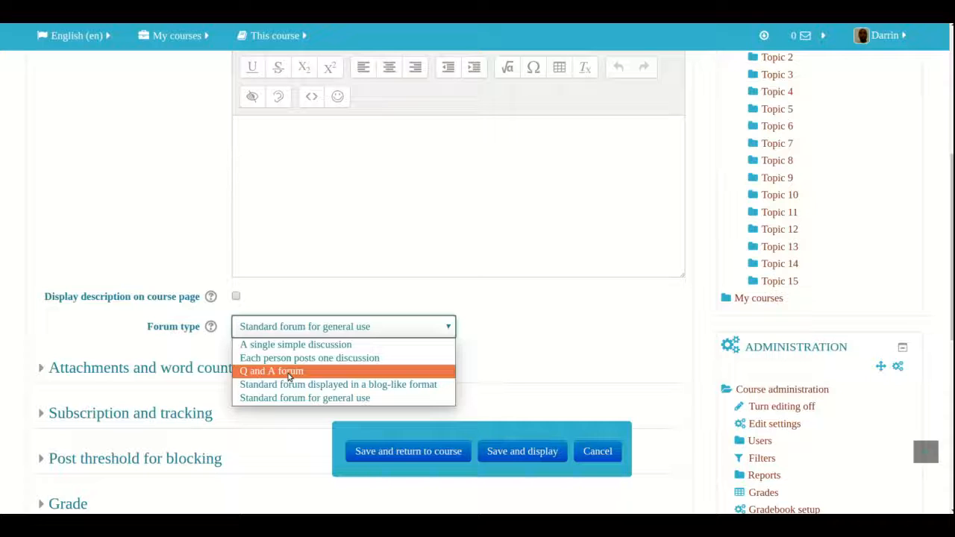
Set the forum type to Q and A forum, then save and display it
{"action": "left_click", "coordinate": [271, 371]}
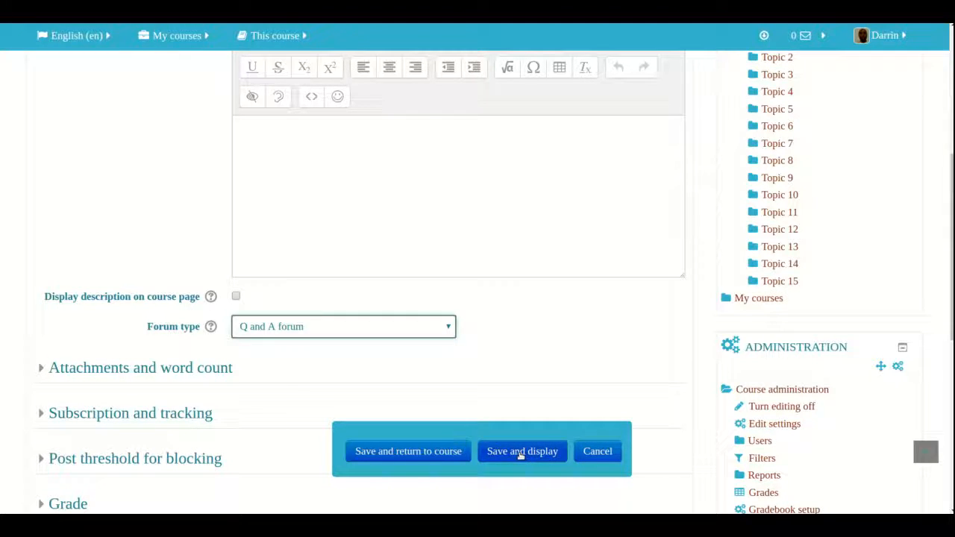
{"action": "left_click", "coordinate": [522, 451]}
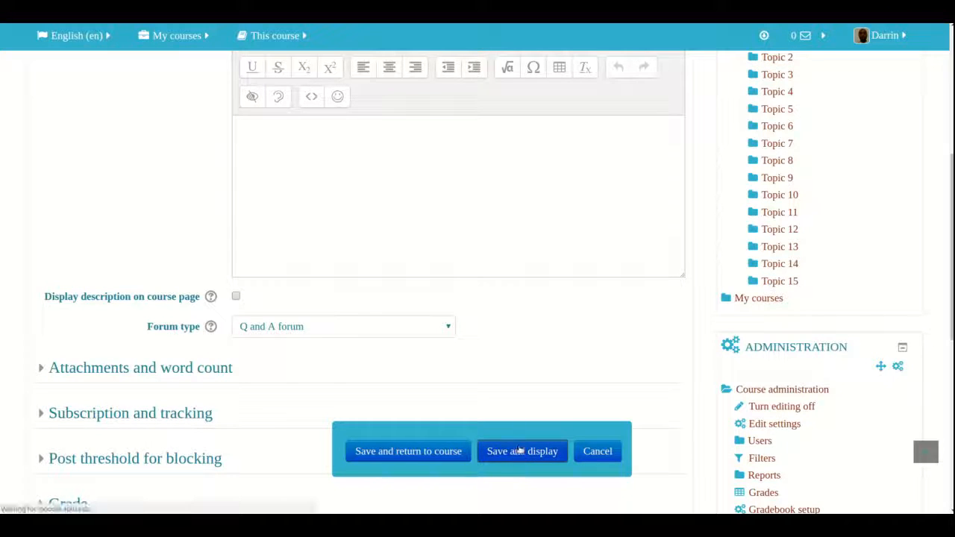
{"action": "left_click", "coordinate": [522, 450]}
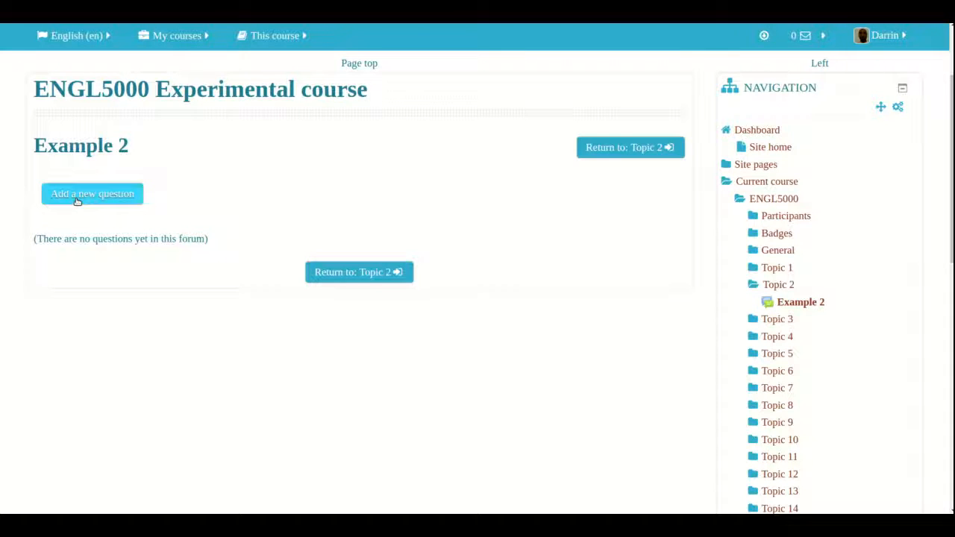
Post a teacher question 'Example question' asking 'How was your day' to the forum
{"action": "left_click", "coordinate": [91, 193]}
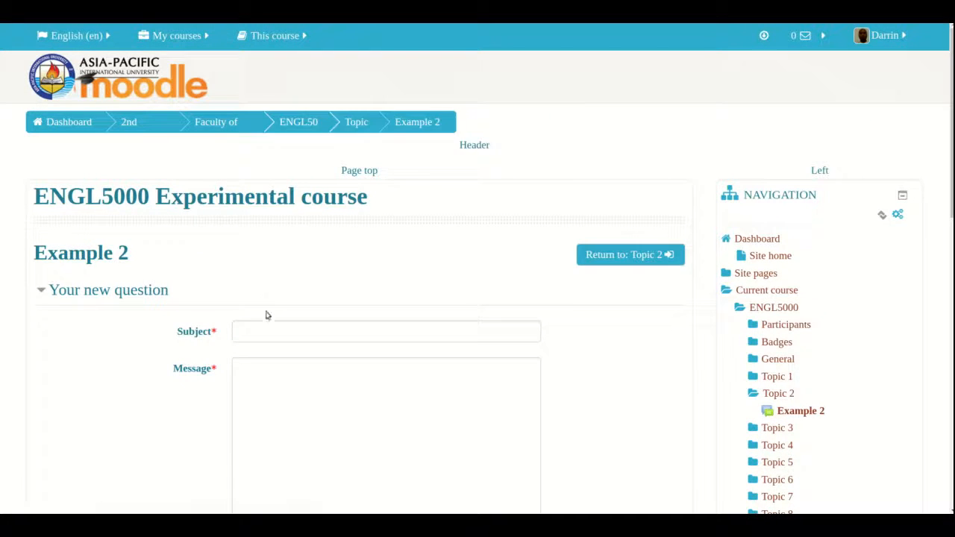
{"action": "left_click", "coordinate": [385, 331]}
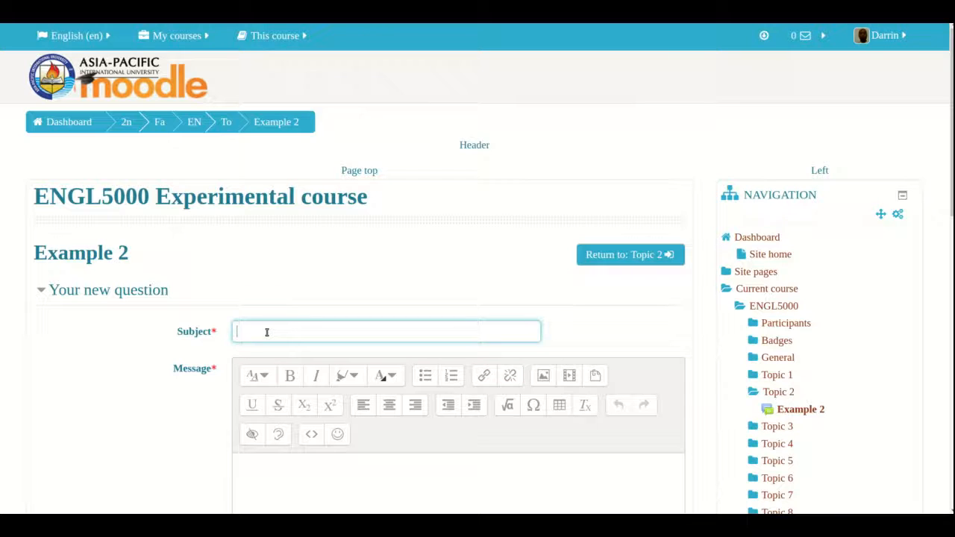
{"action": "type", "text": "Example question"}
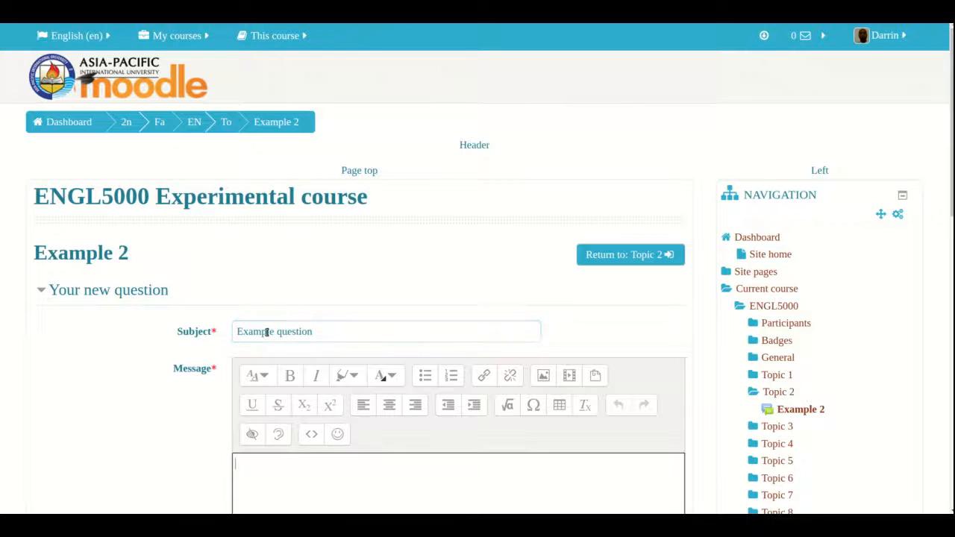
{"action": "type", "text": "How was"}
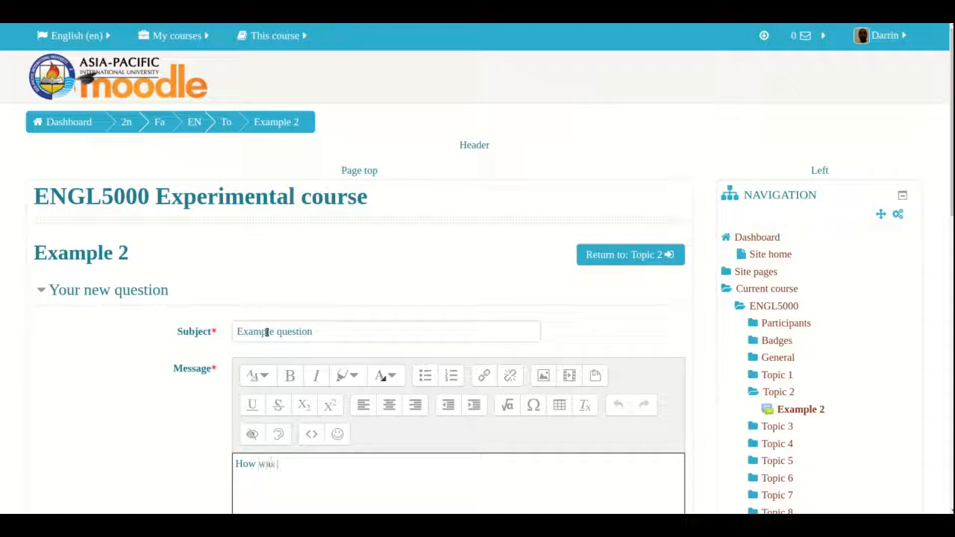
{"action": "type", "text": "your day"}
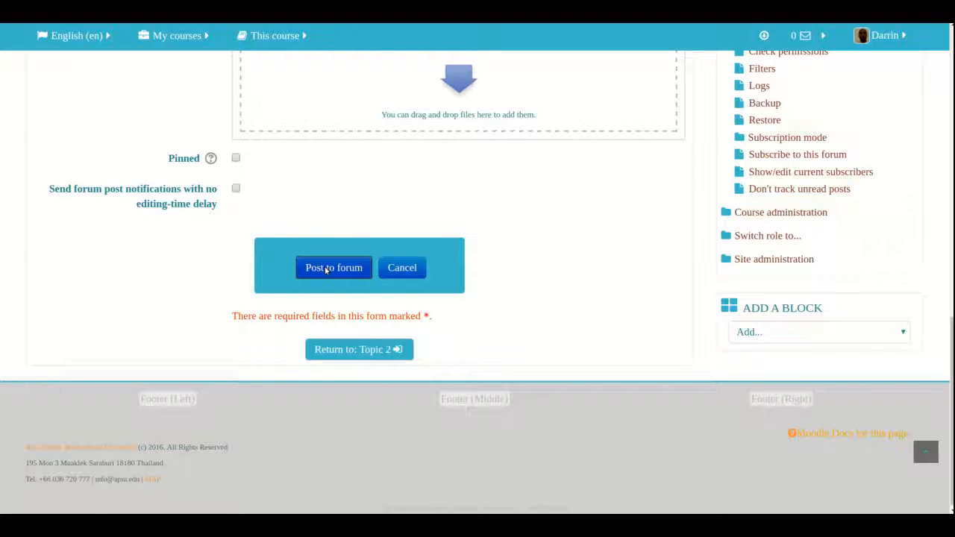
{"action": "left_click", "coordinate": [333, 268]}
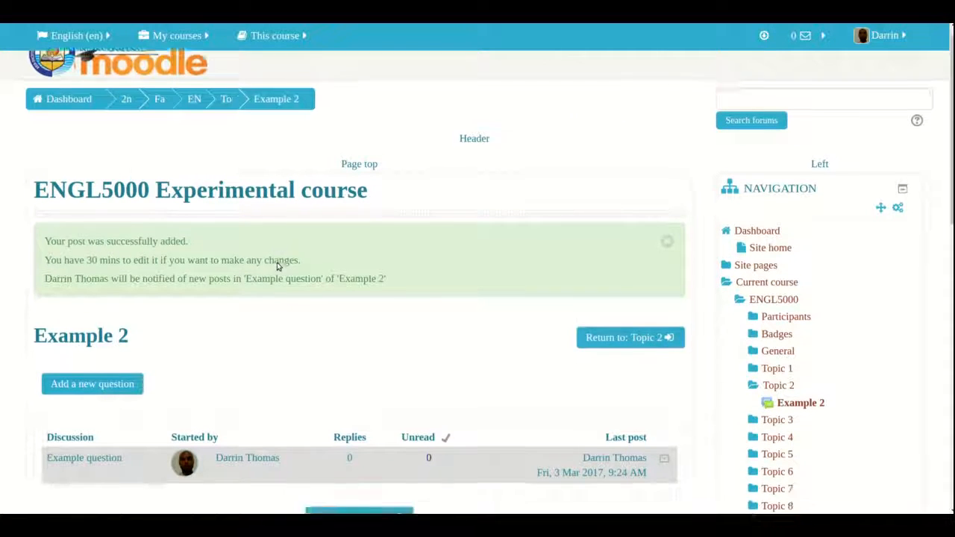
{"action": "scroll", "scroll_direction": "down", "scroll_amount": 3}
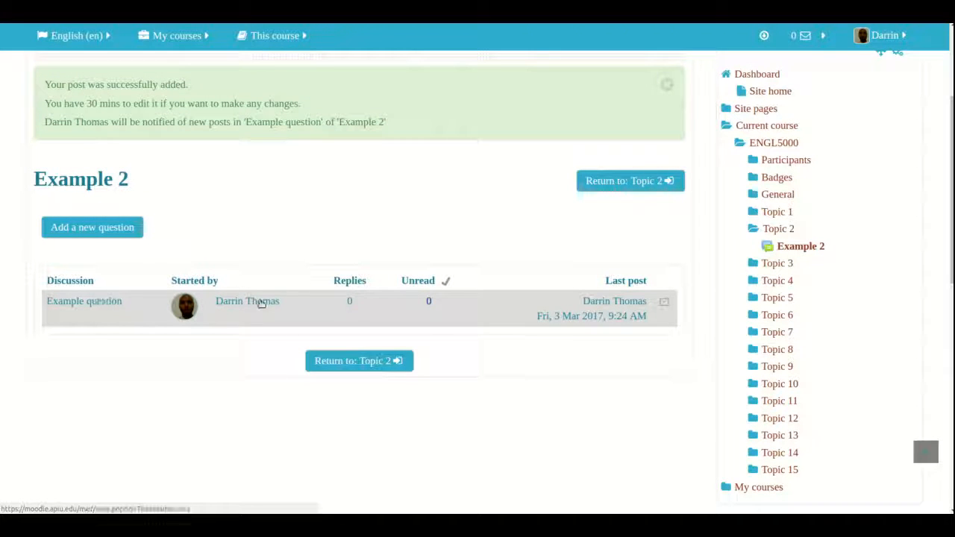
{"action": "mouse_move", "coordinate": [380, 266]}
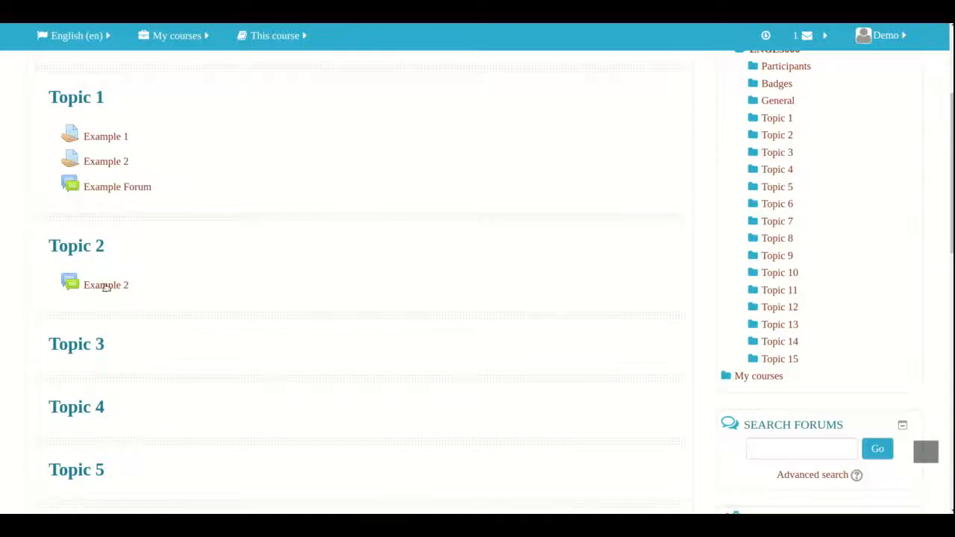
Reopen the Example 2 forum and view the posted question discussion
{"action": "left_click", "coordinate": [106, 285]}
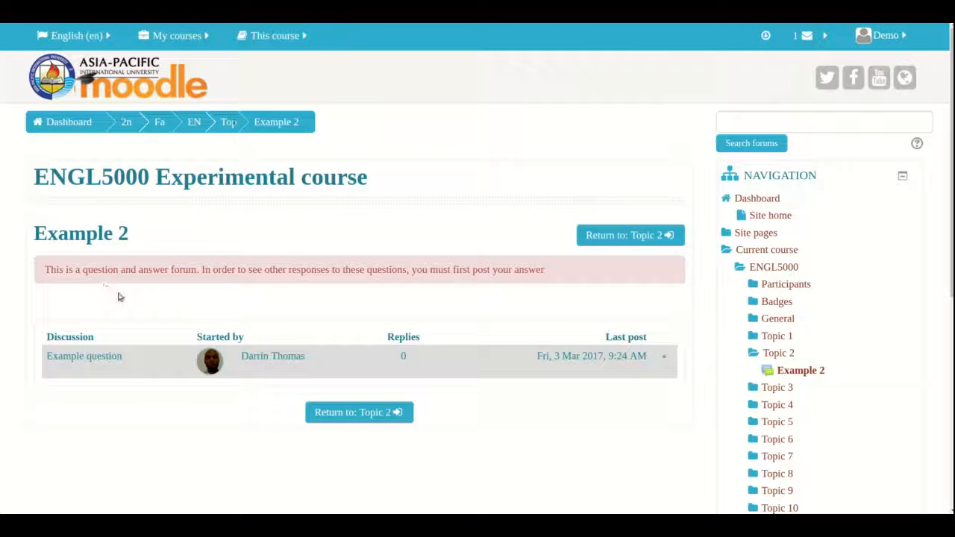
{"action": "mouse_move", "coordinate": [284, 306]}
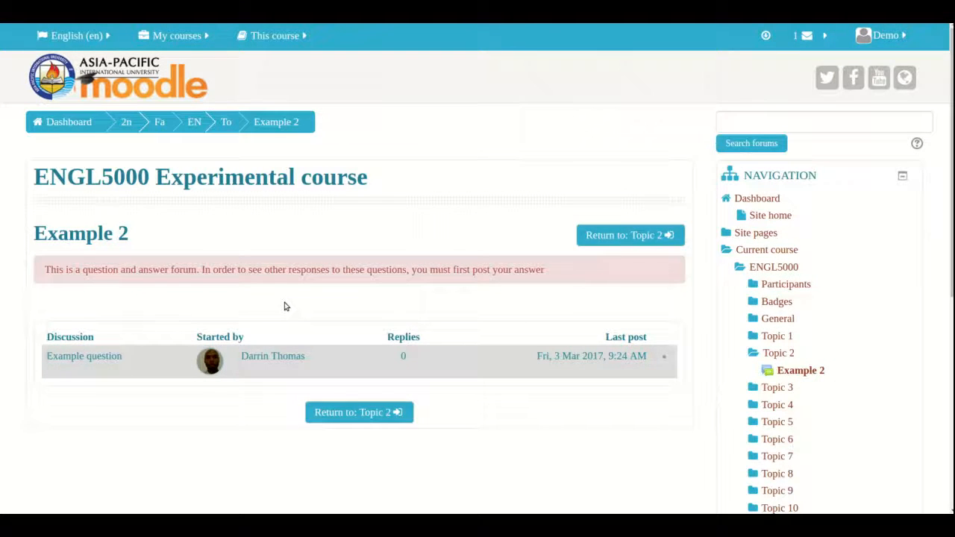
{"action": "scroll", "scroll_direction": "down", "scroll_amount": 3}
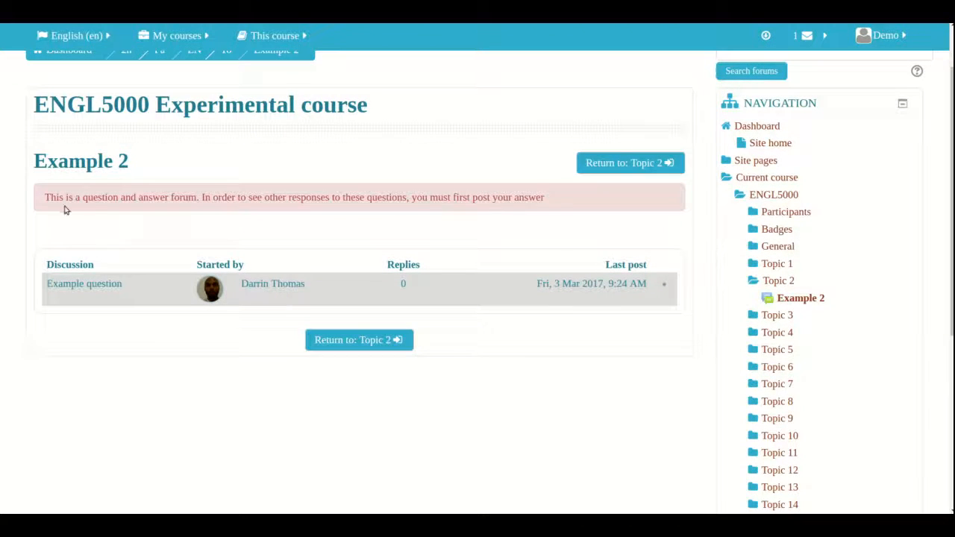
{"action": "mouse_move", "coordinate": [176, 215]}
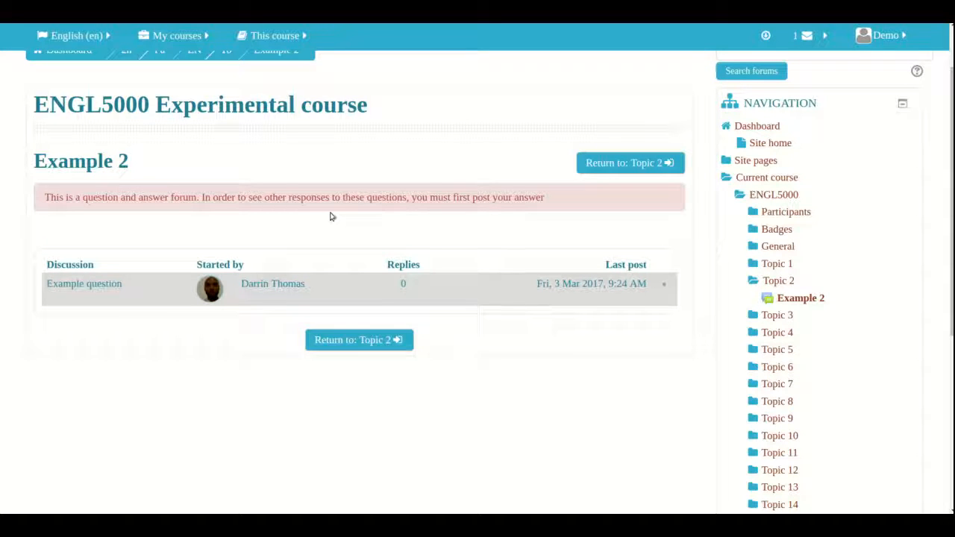
{"action": "mouse_move", "coordinate": [200, 386]}
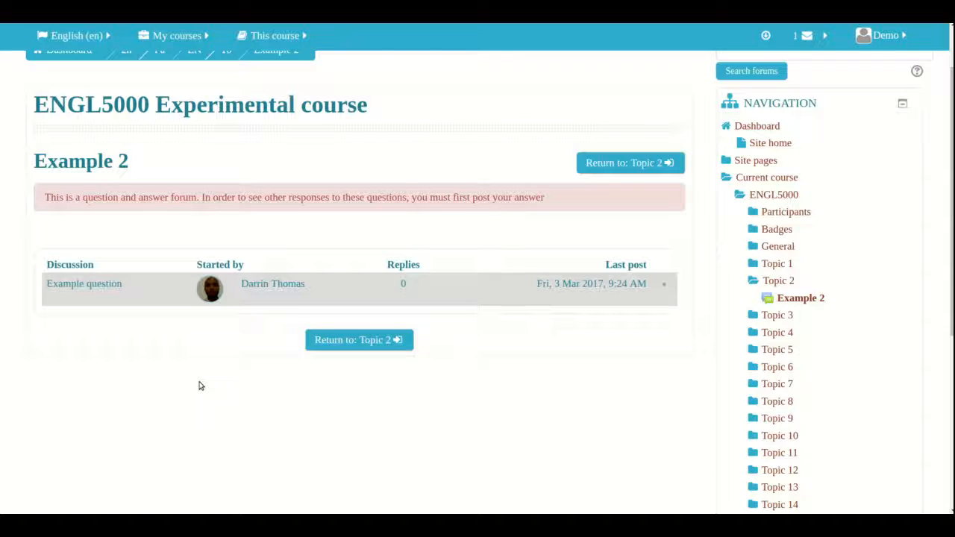
{"action": "mouse_move", "coordinate": [107, 313]}
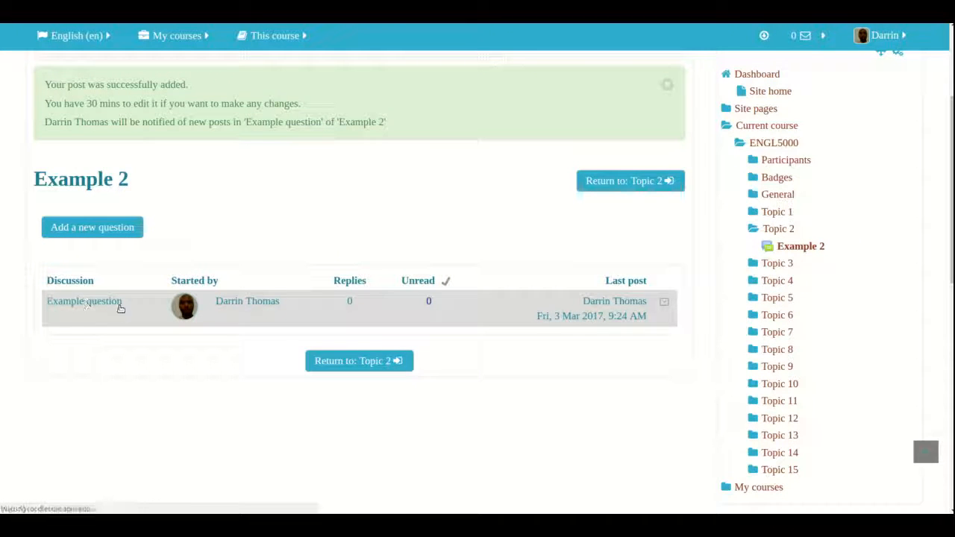
Reply 'I am okay' to the Example question discussion and post it
{"action": "left_click", "coordinate": [84, 300]}
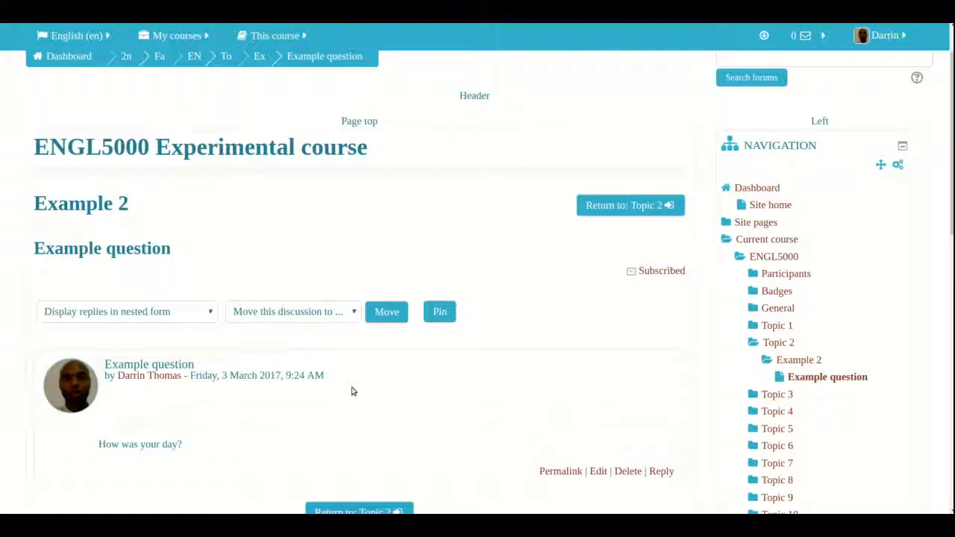
{"action": "scroll", "scroll_direction": "down", "scroll_amount": 3}
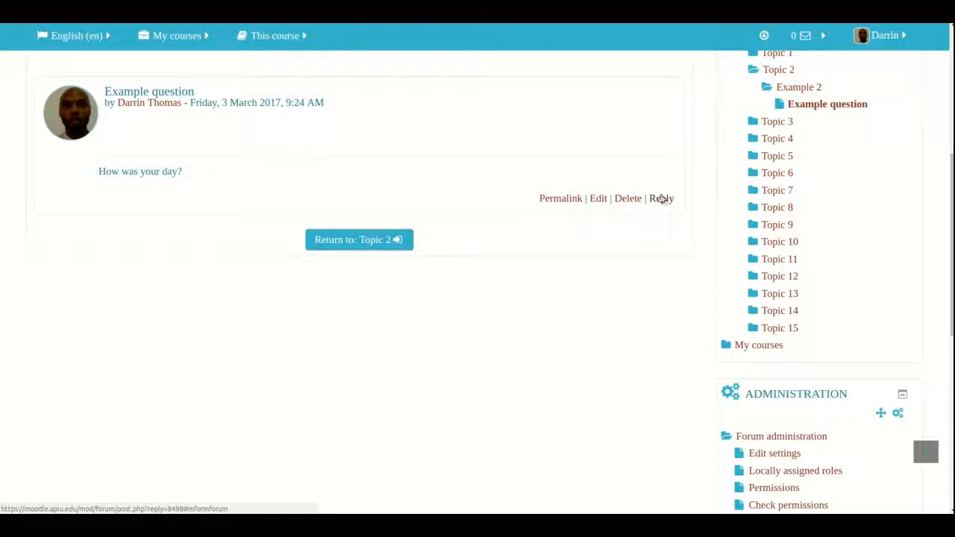
{"action": "left_click", "coordinate": [661, 198]}
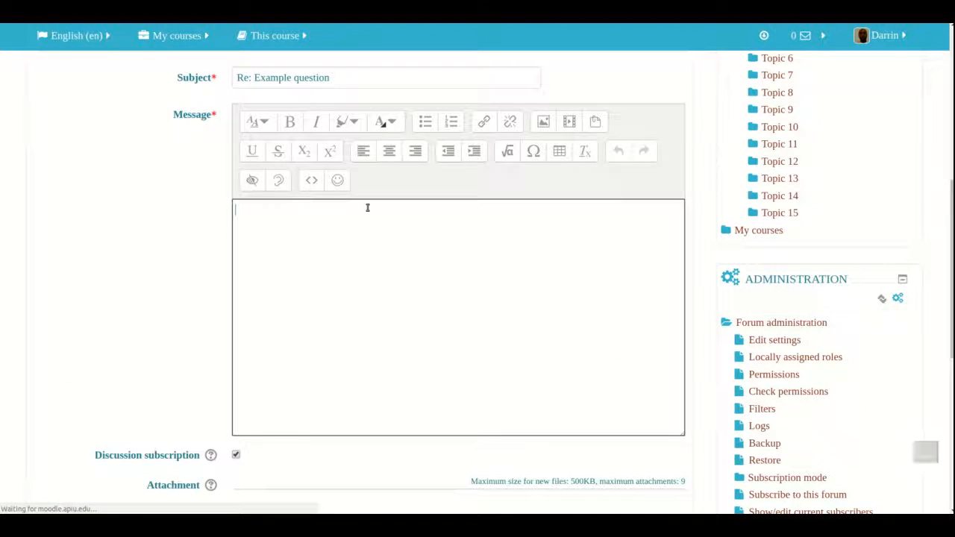
{"action": "type", "text": "I am  oka"}
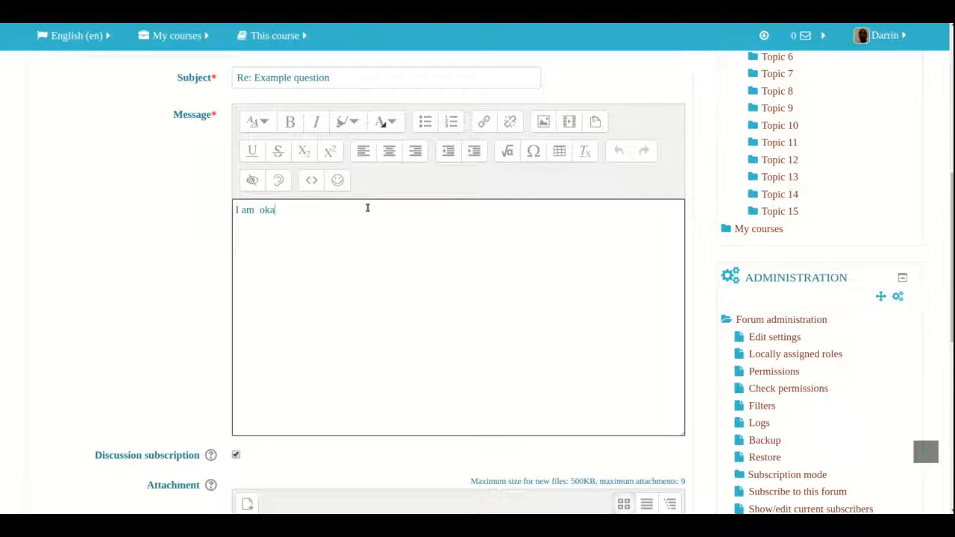
{"action": "scroll", "scroll_direction": "down", "scroll_amount": 3}
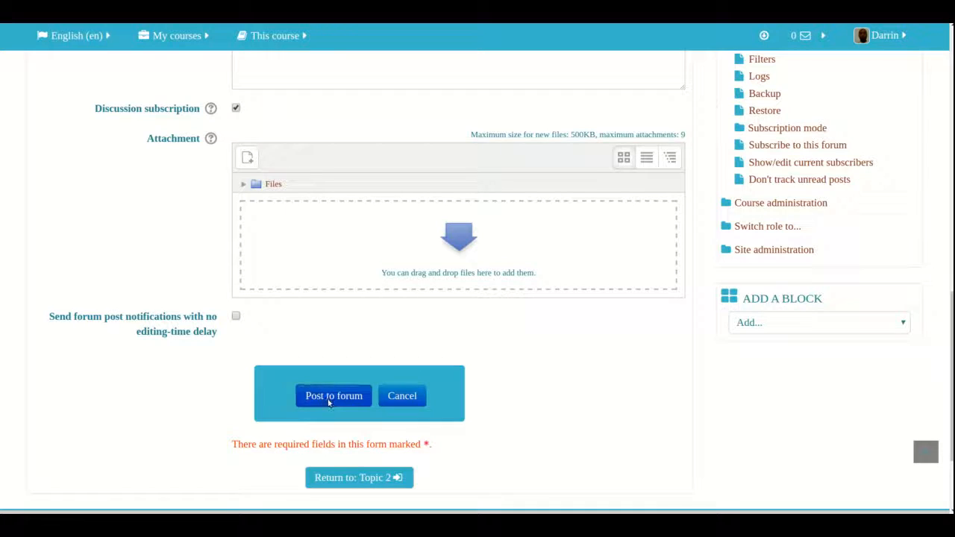
{"action": "left_click", "coordinate": [334, 395]}
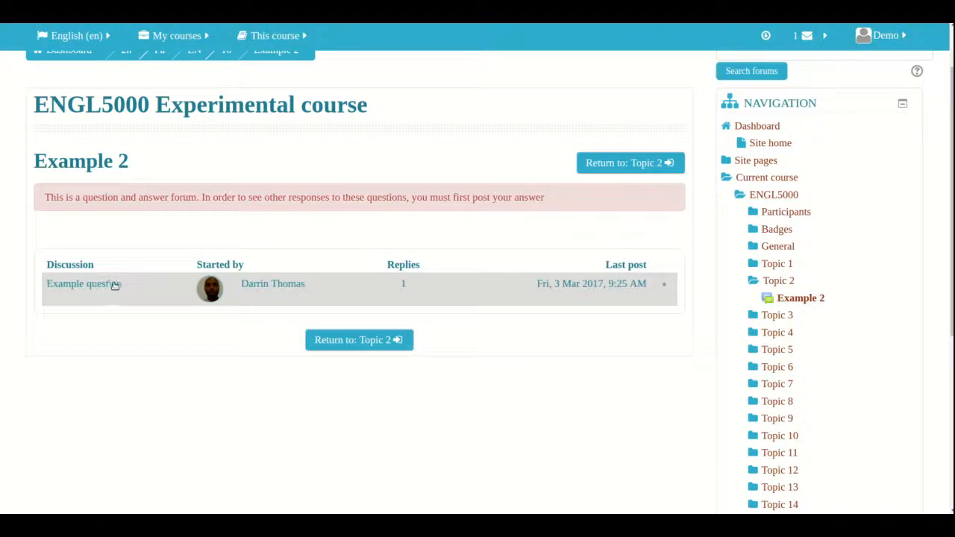
{"action": "left_click", "coordinate": [83, 283]}
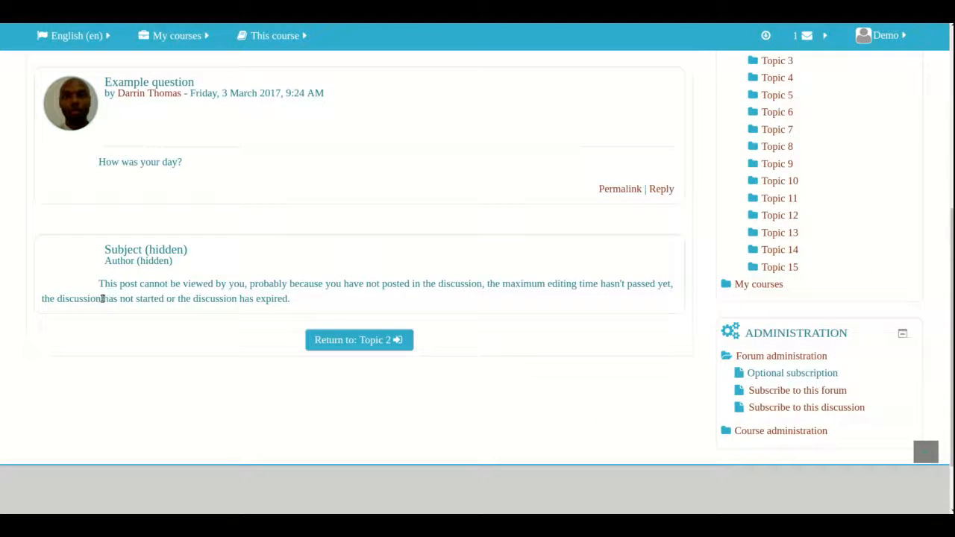
{"action": "mouse_move", "coordinate": [130, 254]}
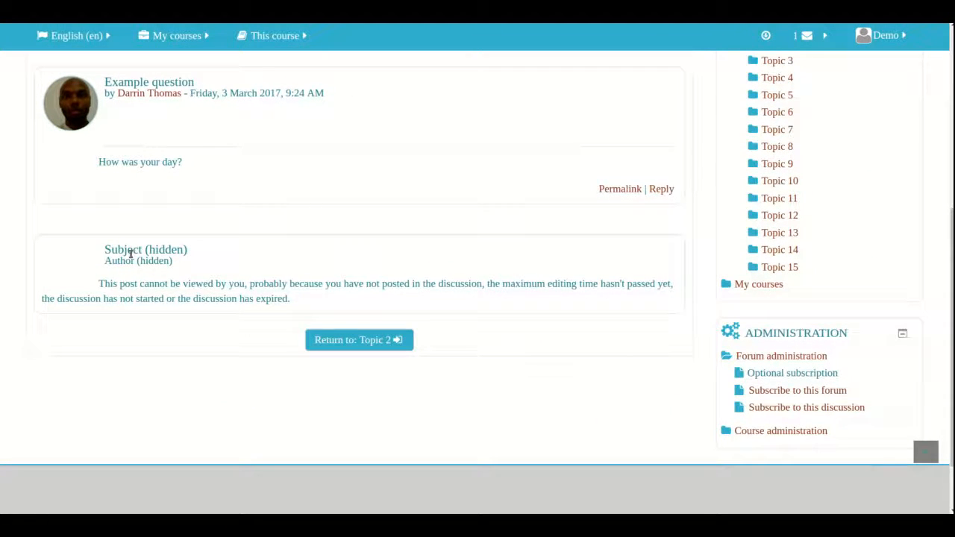
{"action": "mouse_move", "coordinate": [146, 272]}
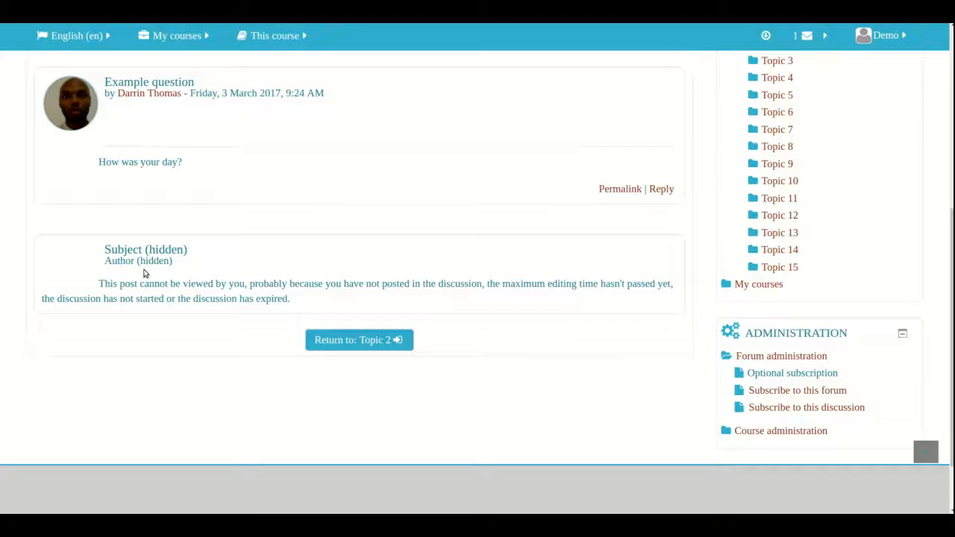
{"action": "mouse_move", "coordinate": [168, 273]}
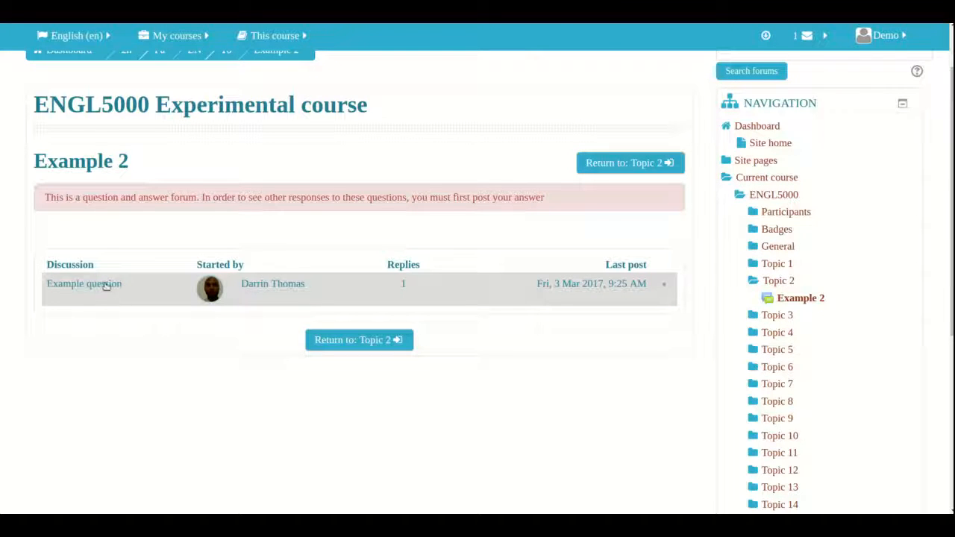
Post the student's reply 'I am ok as well' to the Example question discussion
{"action": "left_click", "coordinate": [84, 284]}
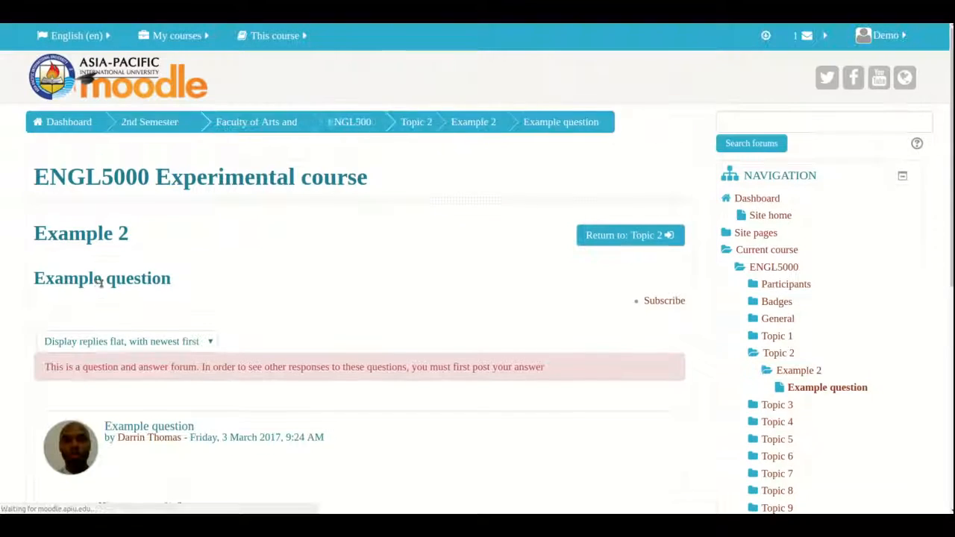
{"action": "scroll", "scroll_direction": "down", "scroll_amount": 3}
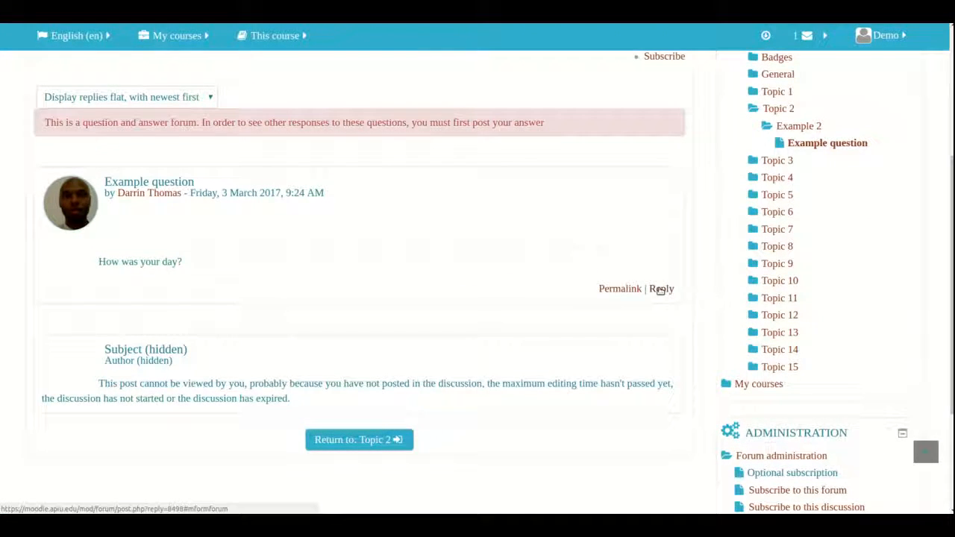
{"action": "left_click", "coordinate": [661, 288]}
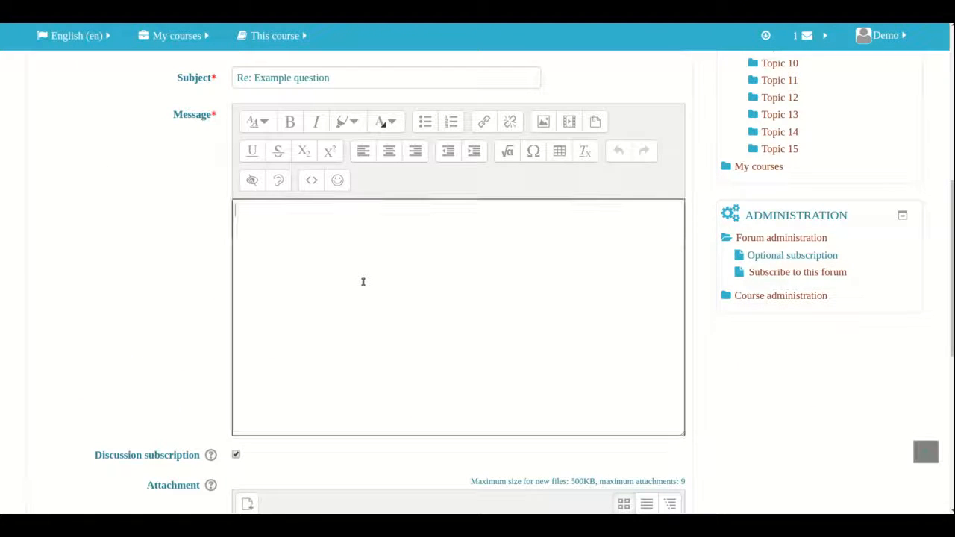
{"action": "type", "text": "I am ok a"}
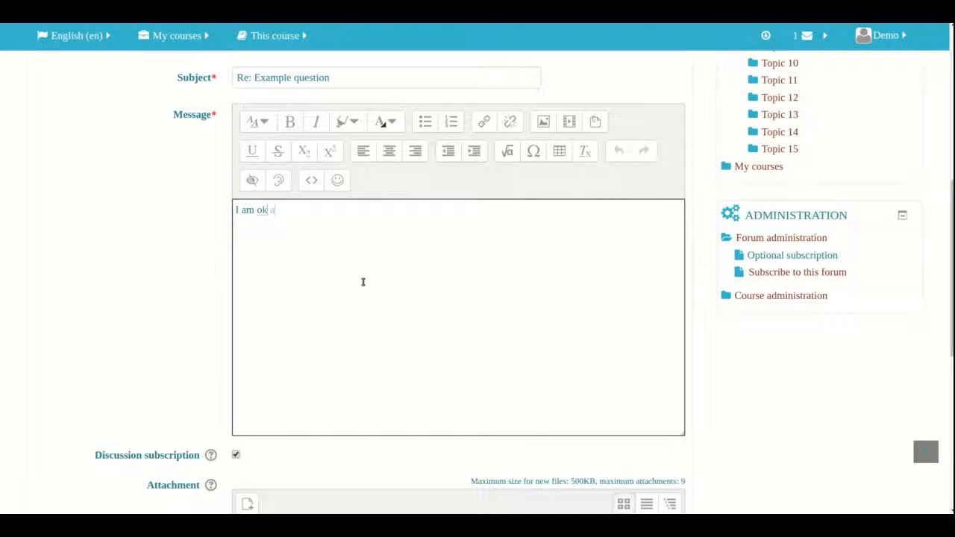
{"action": "type", "text": "as well"}
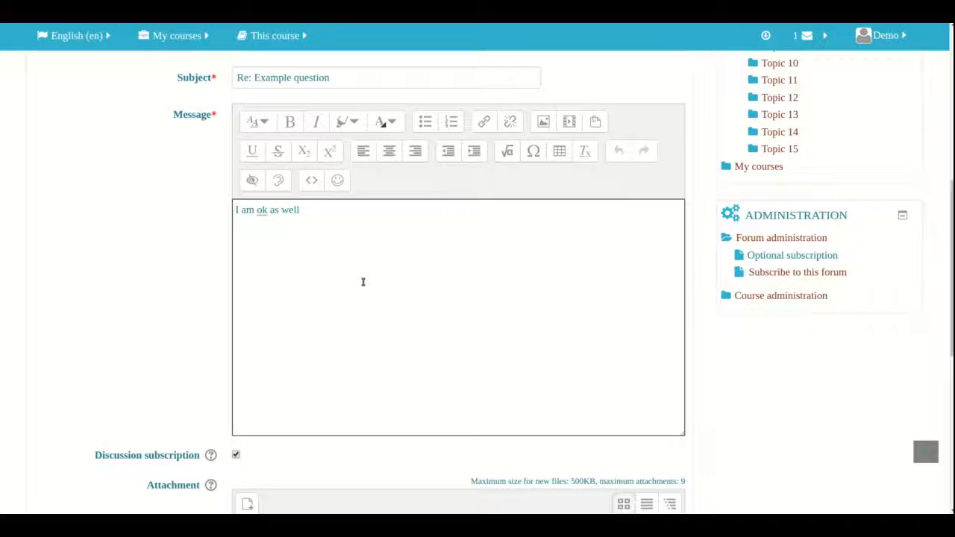
{"action": "scroll", "scroll_direction": "down", "scroll_amount": 3}
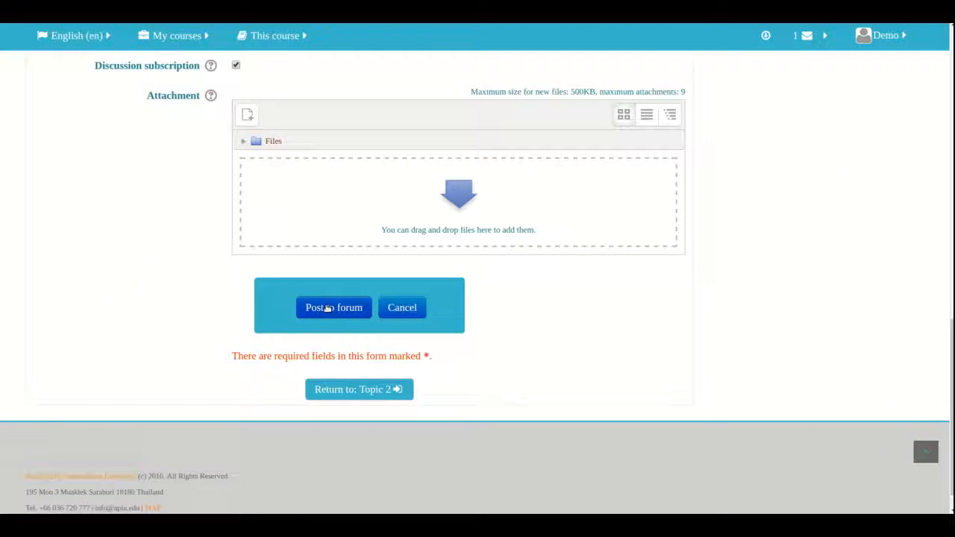
{"action": "left_click", "coordinate": [333, 307]}
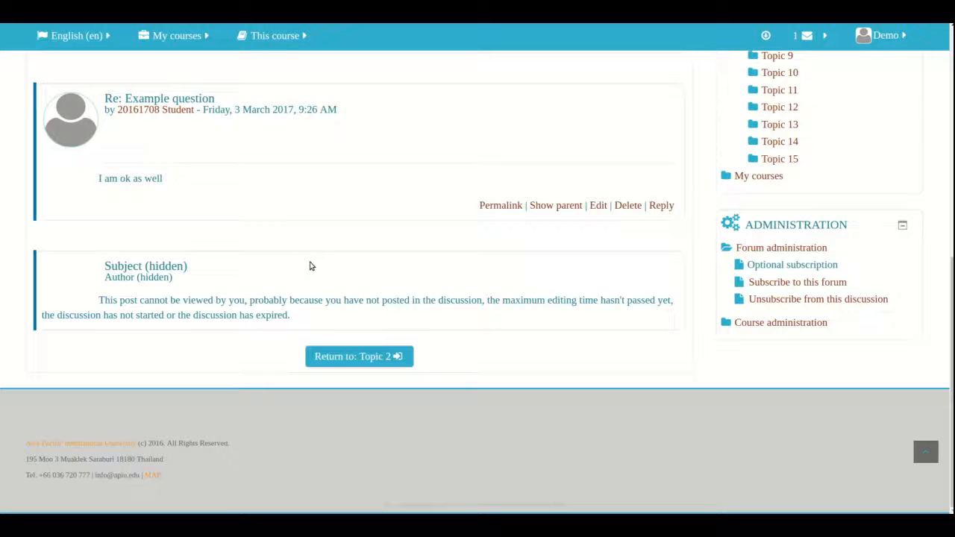
{"action": "mouse_move", "coordinate": [201, 289]}
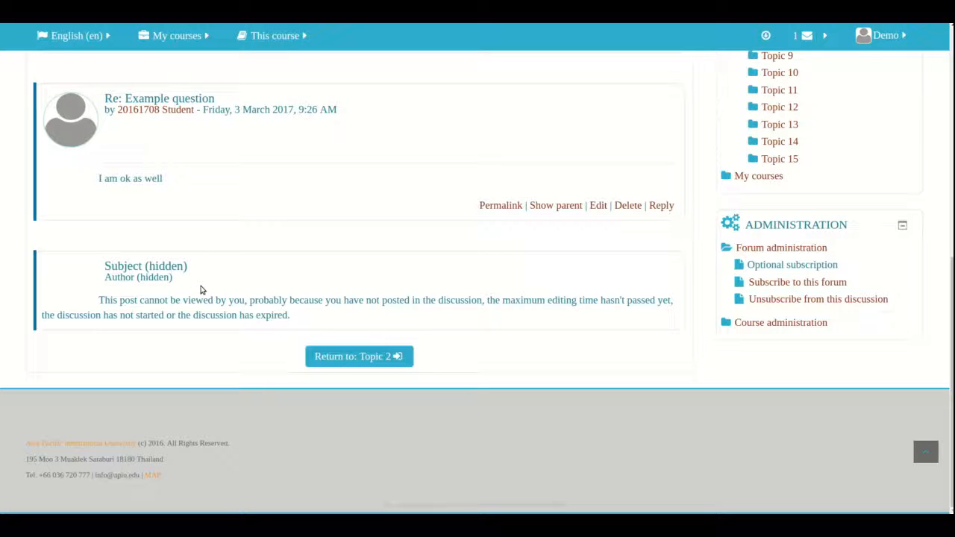